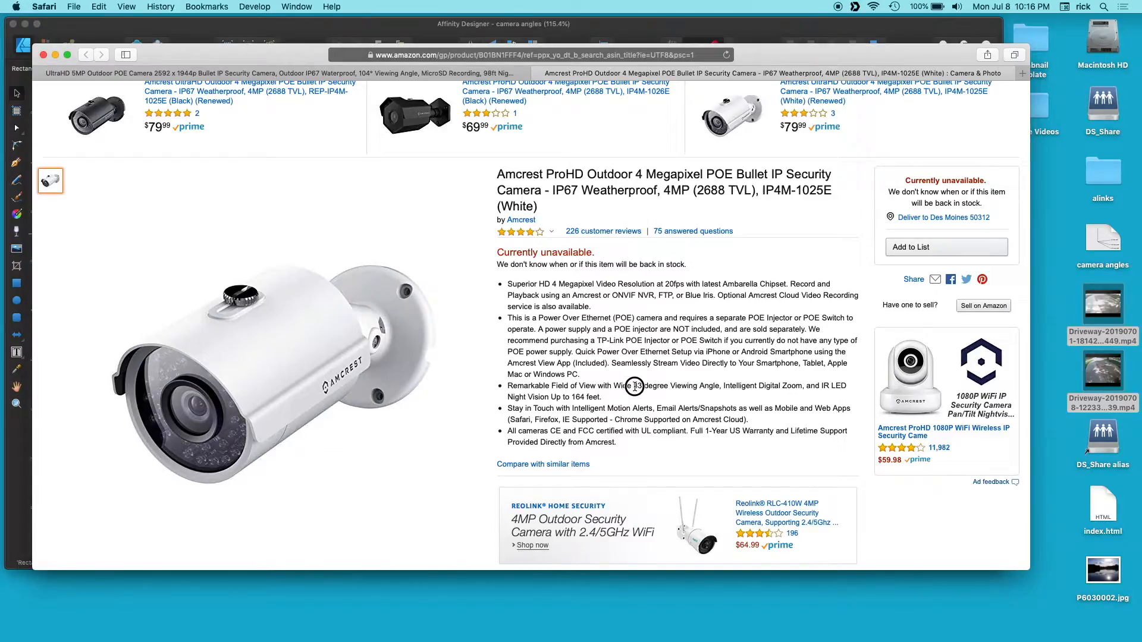
Bring the Affinity Designer window with the 83°/104°/118° viewing-angle diagram to the front.
{"action": "left_click_drag", "start_coordinate": [633, 385], "coordinate": [720, 386]}
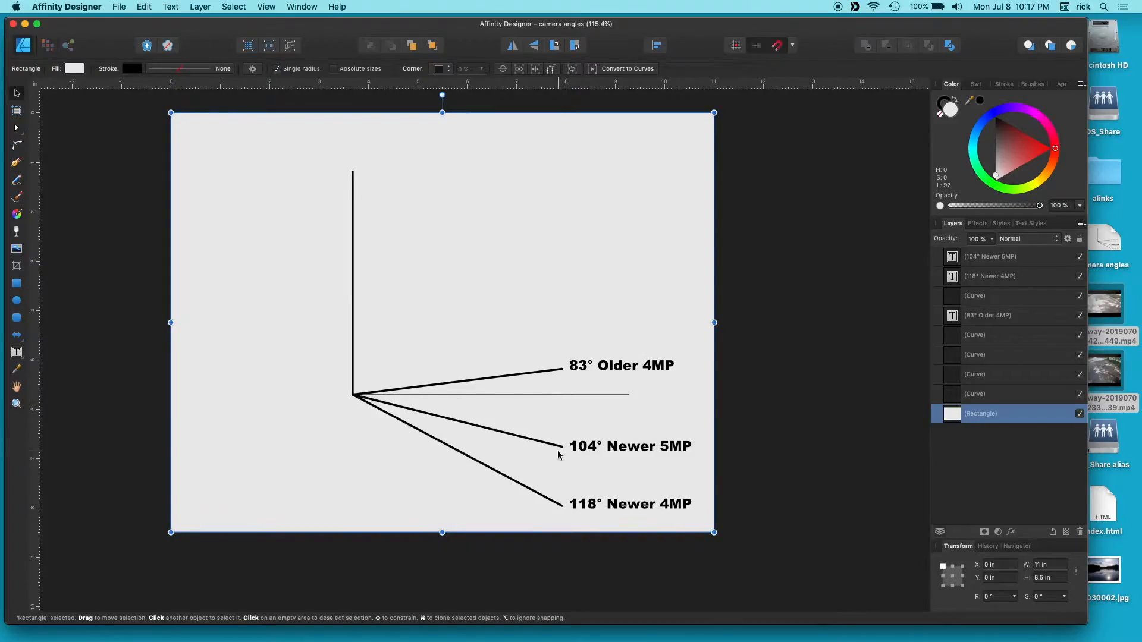
{"action": "mouse_move", "coordinate": [676, 508]}
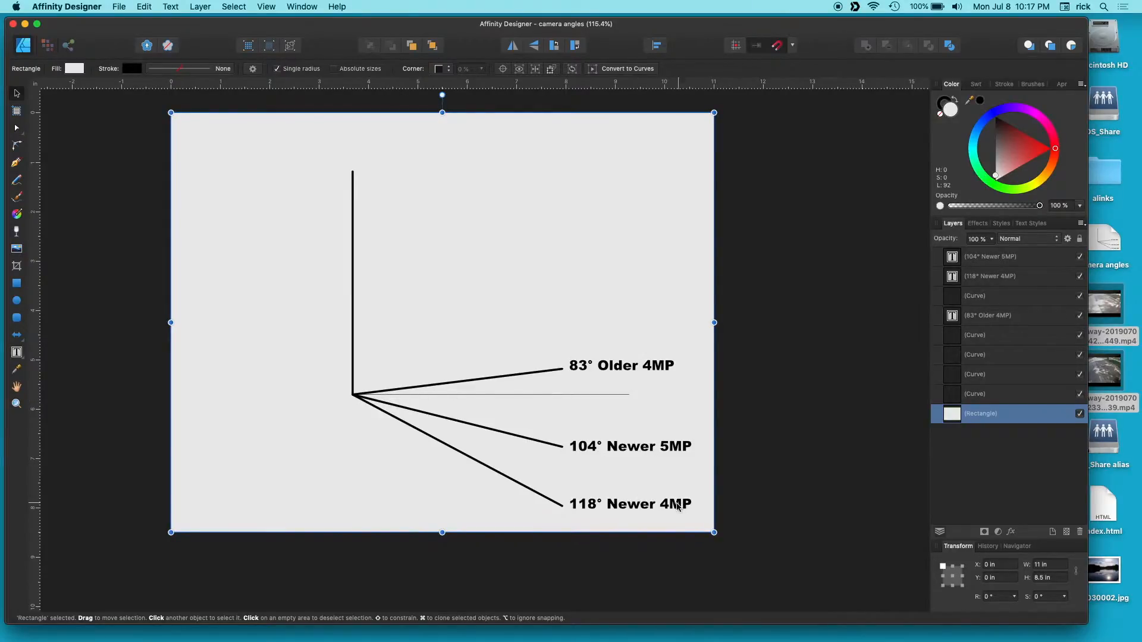
{"action": "mouse_move", "coordinate": [656, 510]}
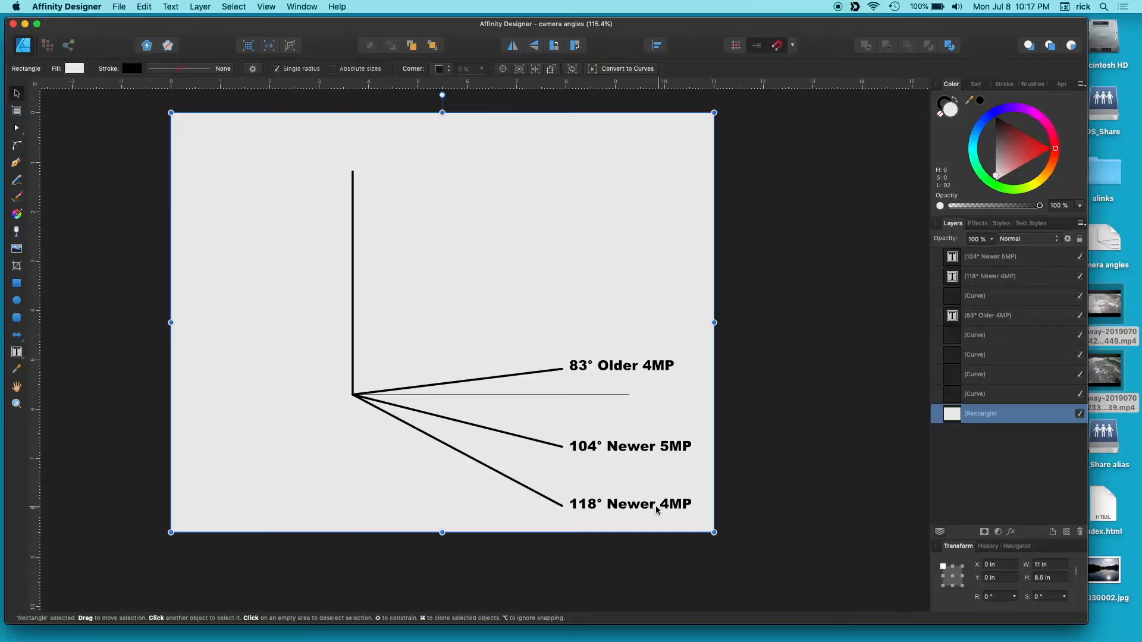
{"action": "mouse_move", "coordinate": [572, 446]}
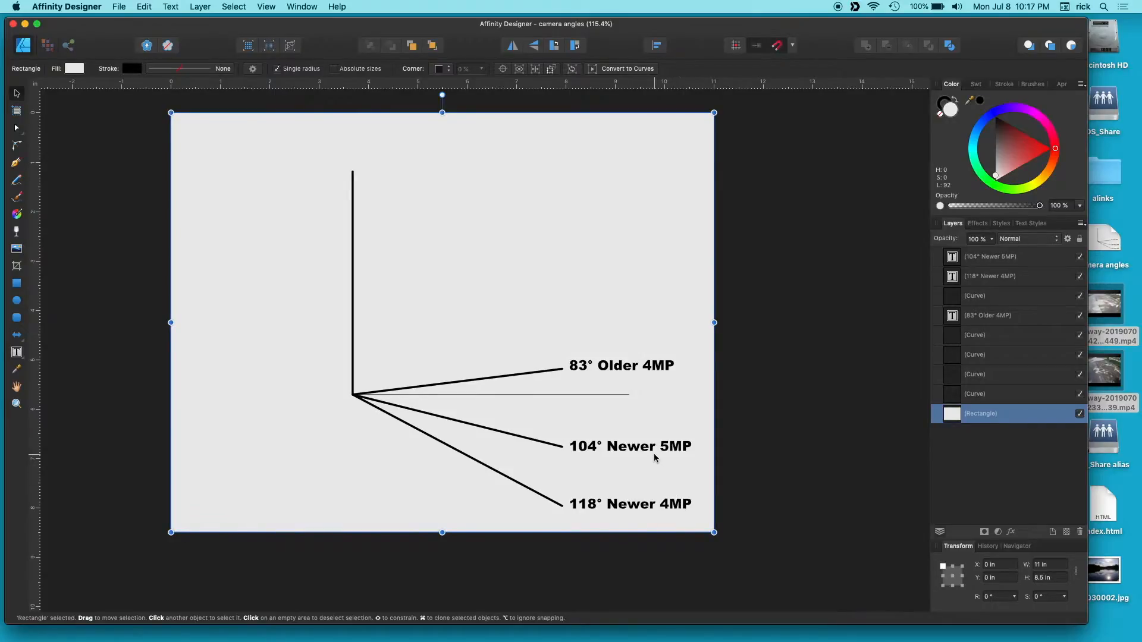
{"action": "mouse_move", "coordinate": [533, 386]}
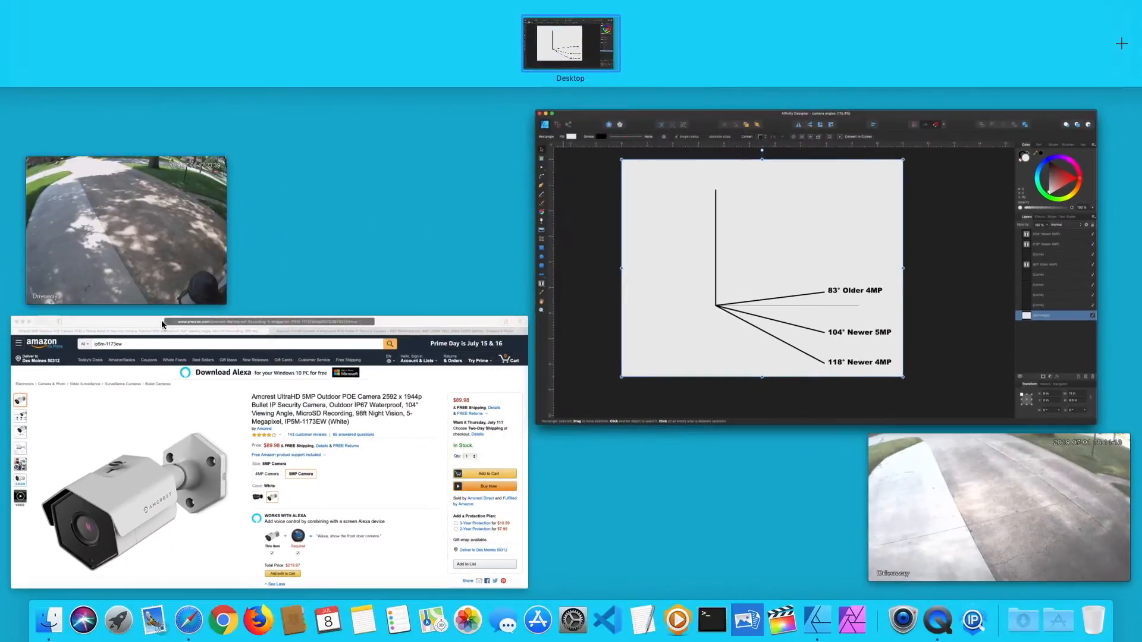
{"action": "mouse_move", "coordinate": [555, 254]}
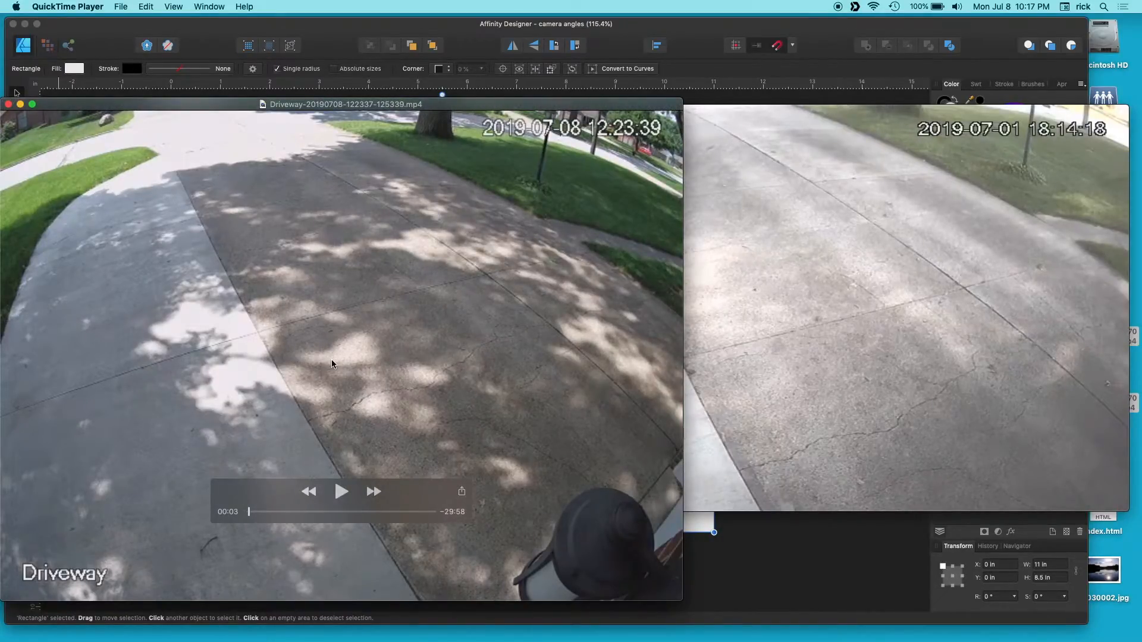
{"action": "mouse_move", "coordinate": [501, 511]}
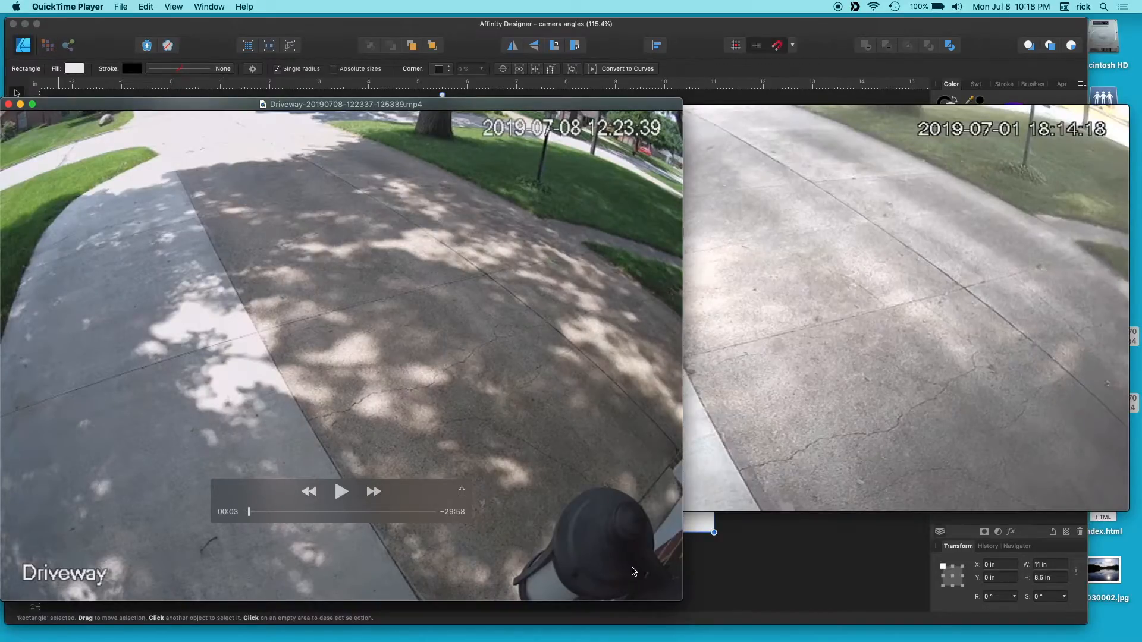
{"action": "mouse_move", "coordinate": [614, 555]}
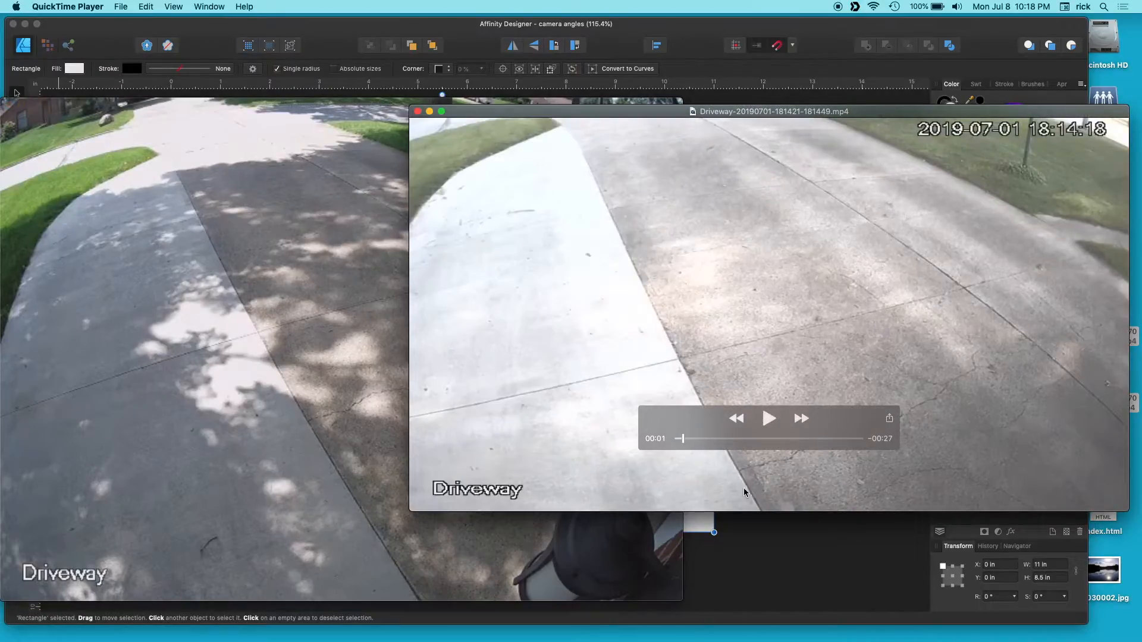
{"action": "mouse_move", "coordinate": [784, 467]}
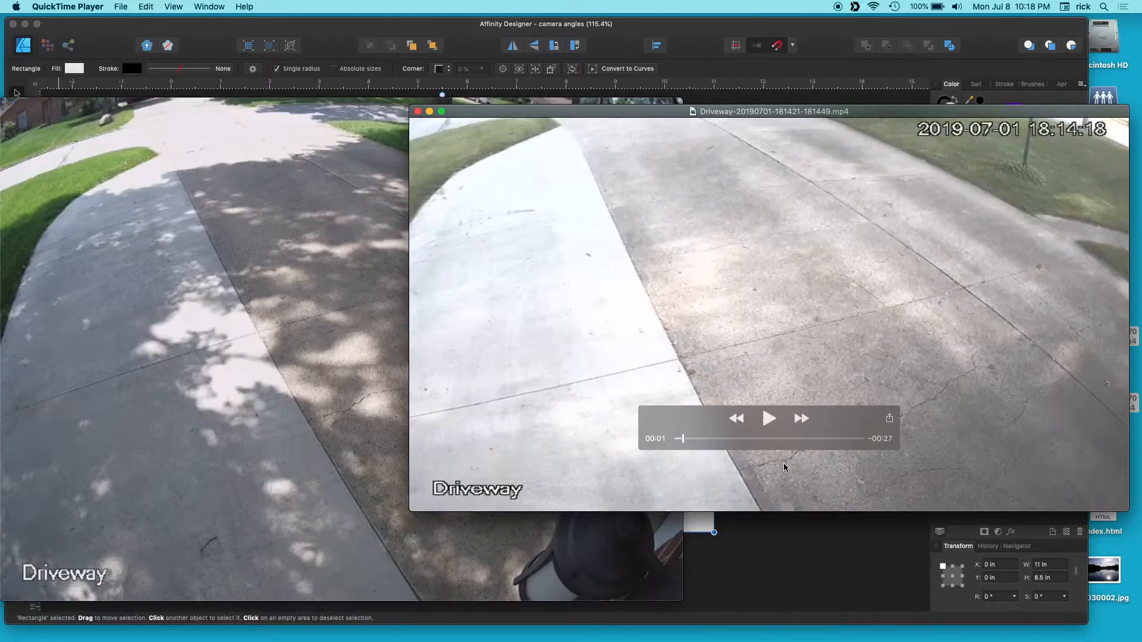
{"action": "mouse_move", "coordinate": [938, 384]}
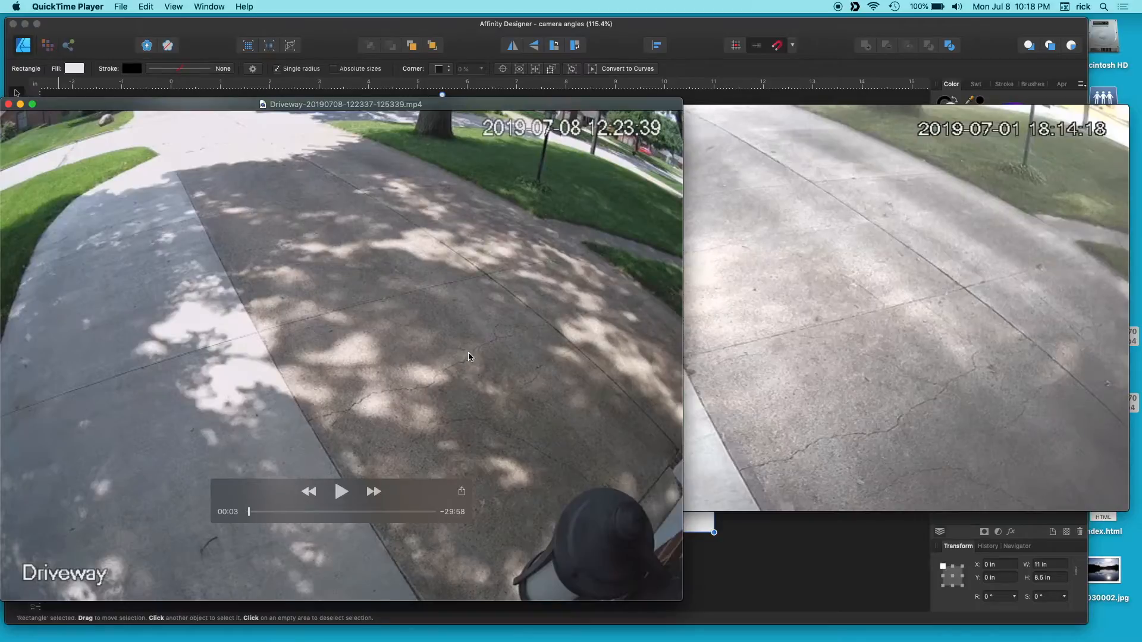
{"action": "mouse_move", "coordinate": [492, 586]}
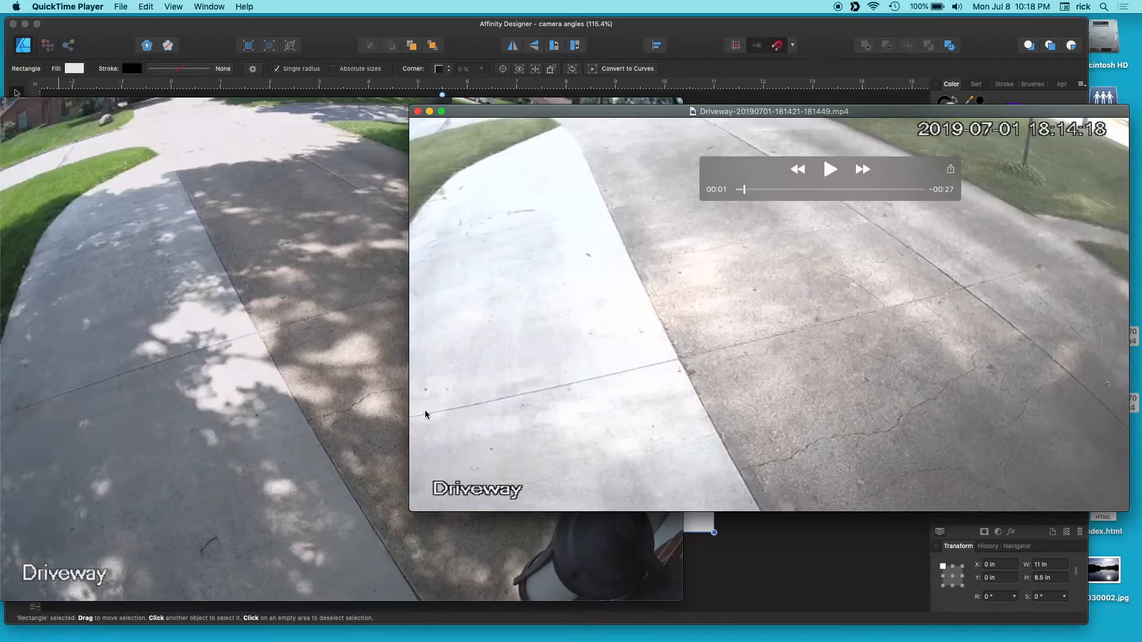
{"action": "mouse_move", "coordinate": [418, 390]}
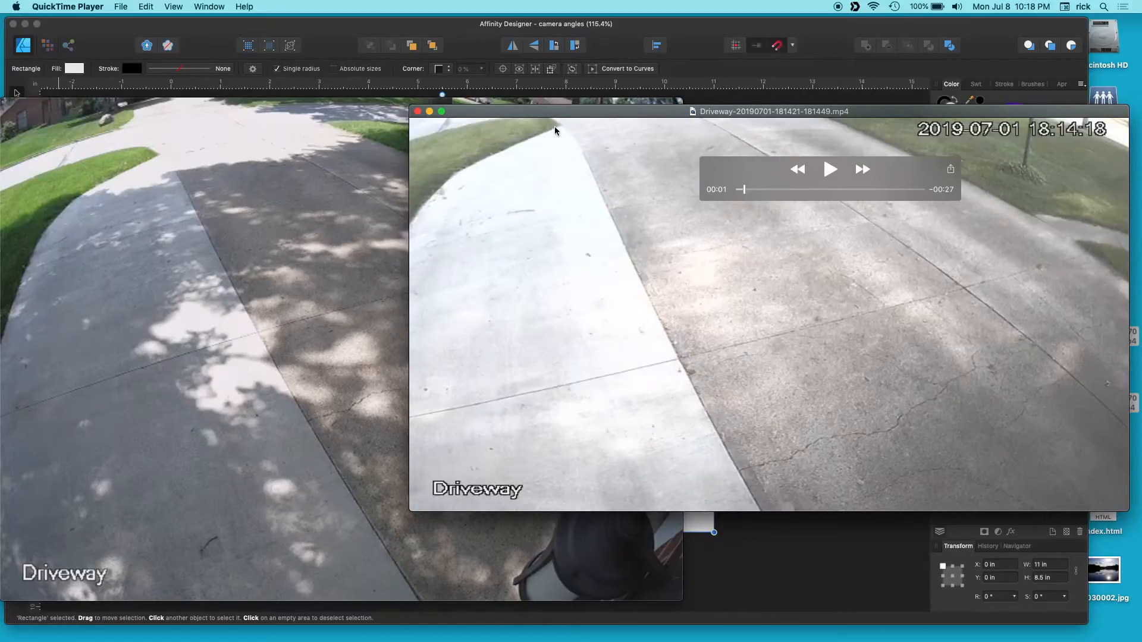
{"action": "mouse_move", "coordinate": [341, 161]}
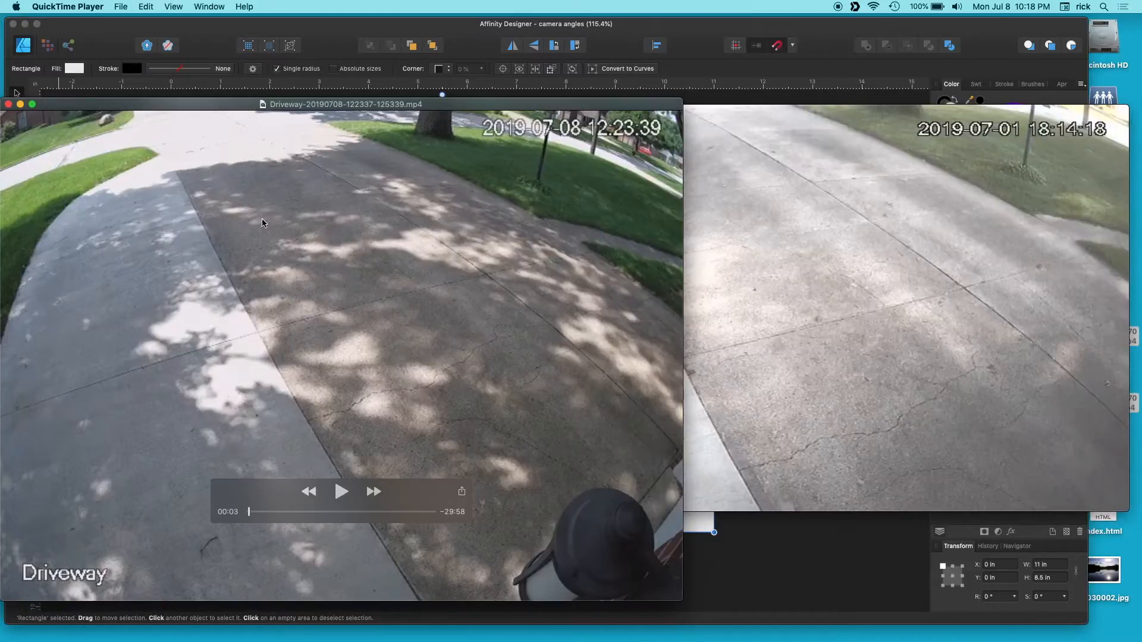
{"action": "mouse_move", "coordinate": [151, 122]}
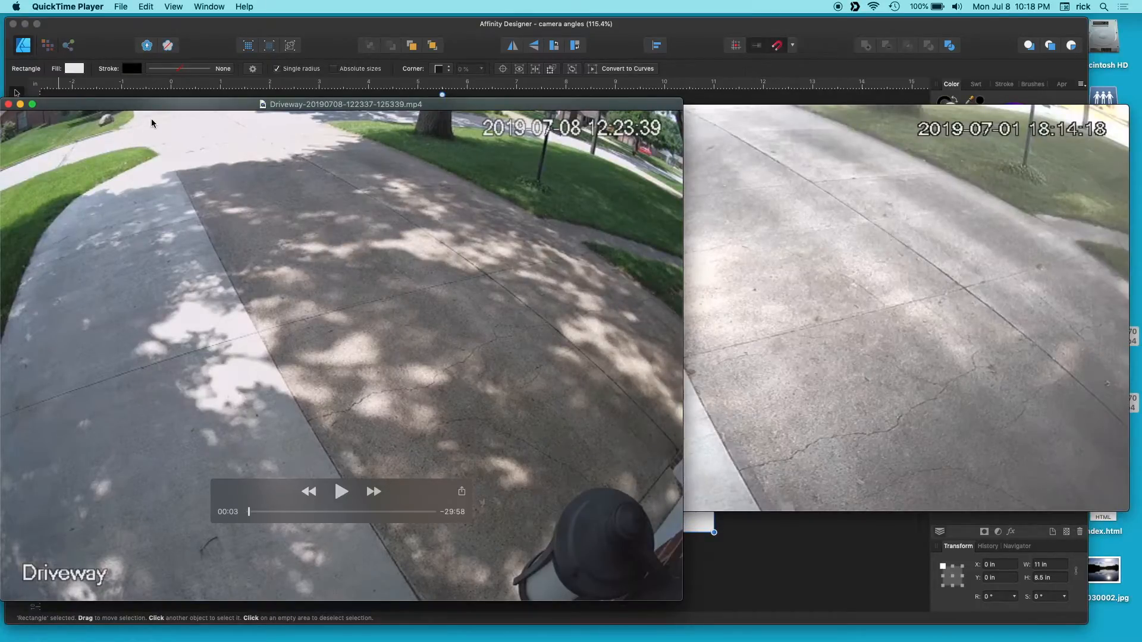
{"action": "mouse_move", "coordinate": [433, 119]}
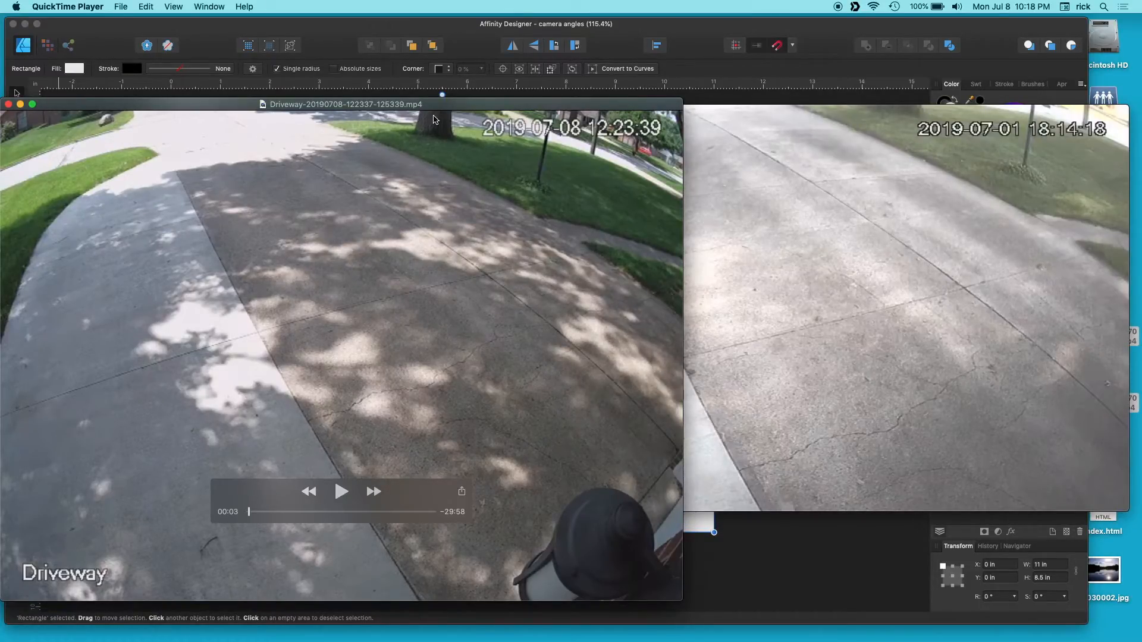
{"action": "mouse_move", "coordinate": [521, 121]}
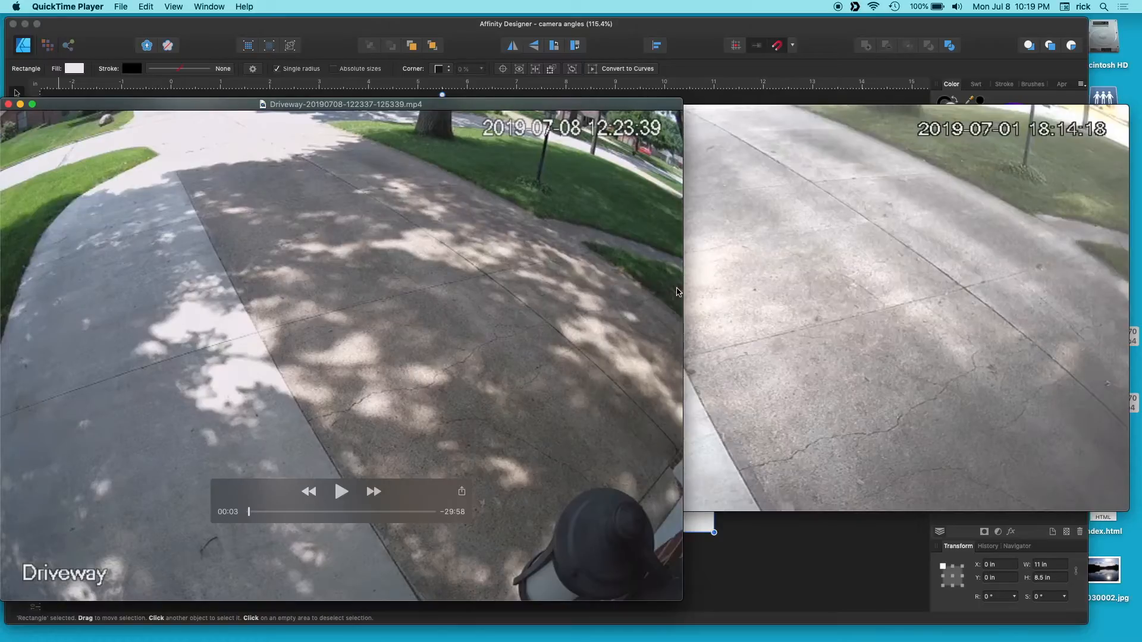
{"action": "mouse_move", "coordinate": [602, 149]}
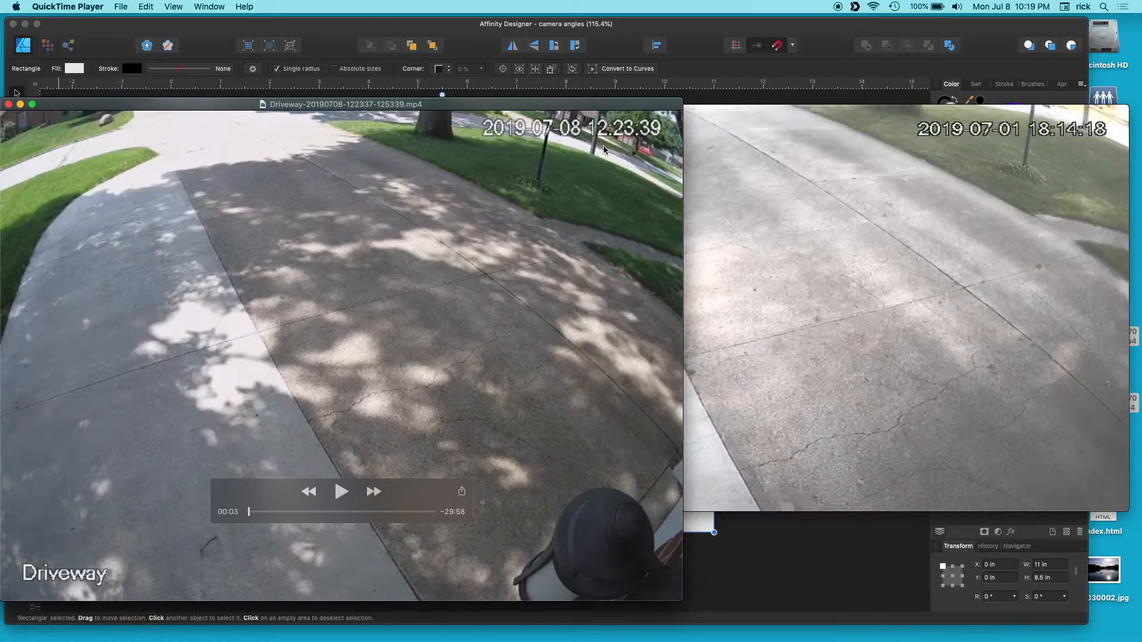
{"action": "mouse_move", "coordinate": [510, 221]}
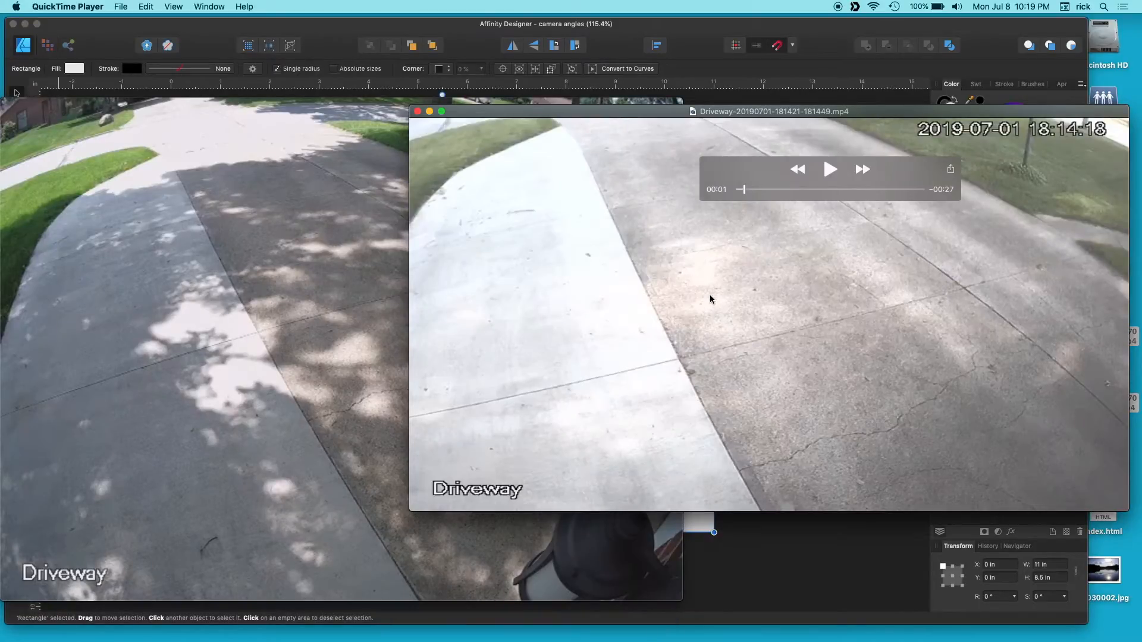
{"action": "mouse_move", "coordinate": [696, 328]}
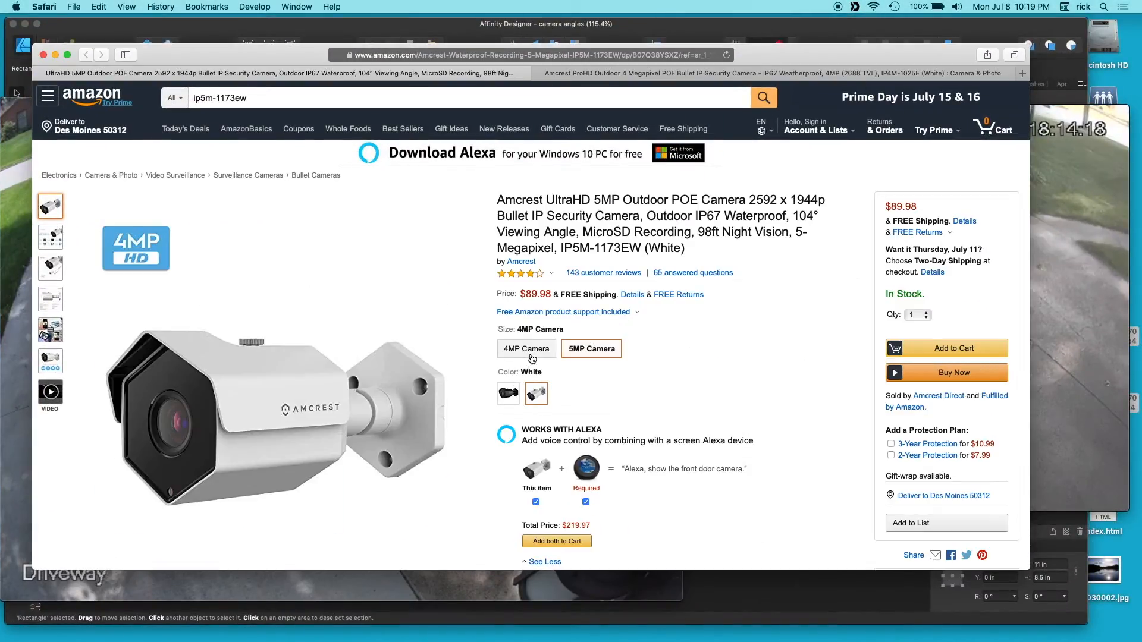
Bring up the Safari tab with the Amazon page for the Amcrest 5MP 104° camera.
{"action": "left_click", "coordinate": [526, 348]}
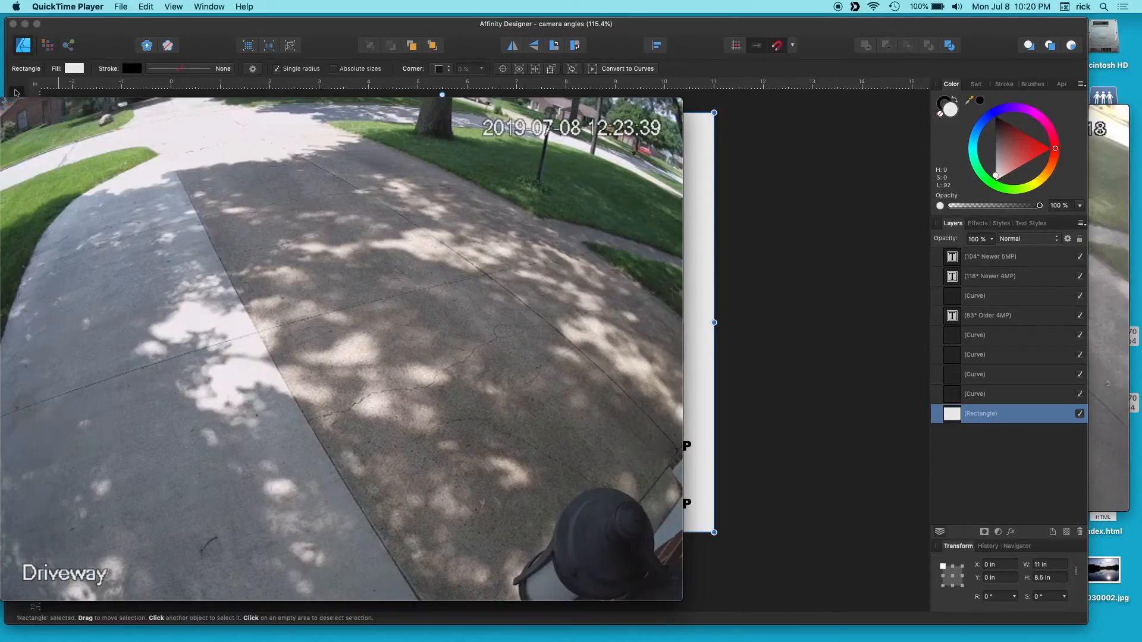
{"action": "mouse_move", "coordinate": [354, 205]}
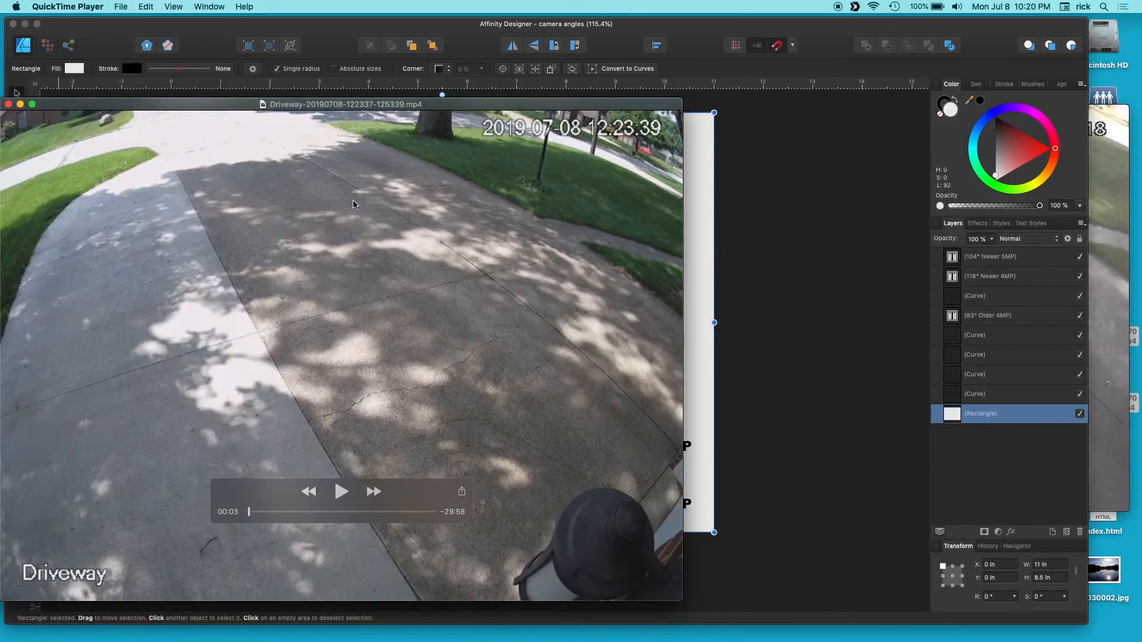
{"action": "mouse_move", "coordinate": [87, 146]}
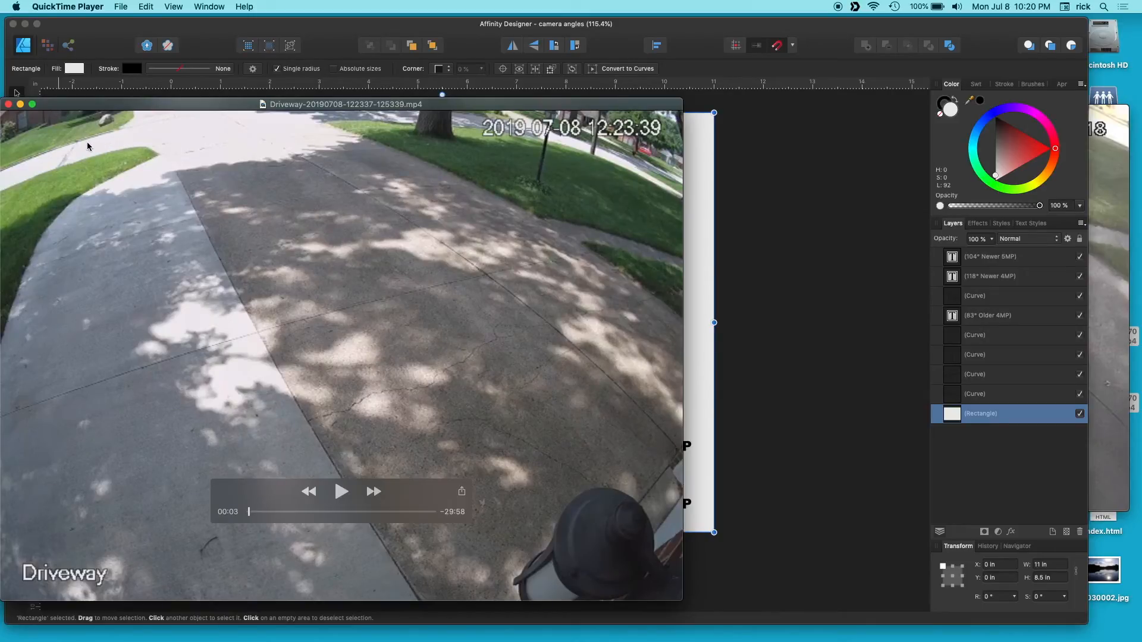
{"action": "mouse_move", "coordinate": [371, 352]}
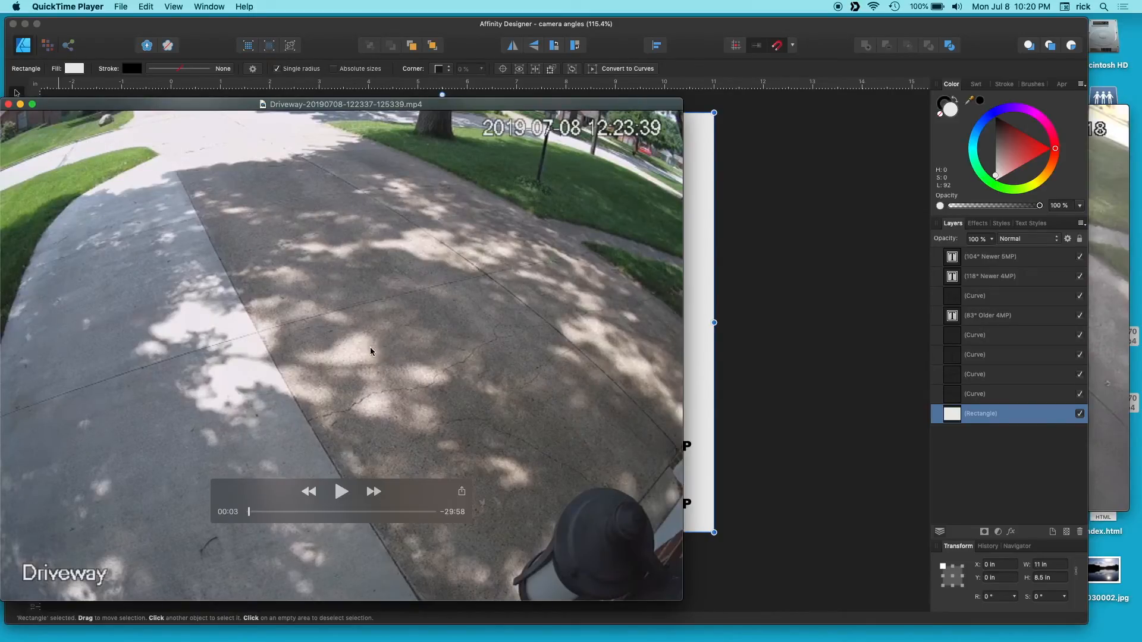